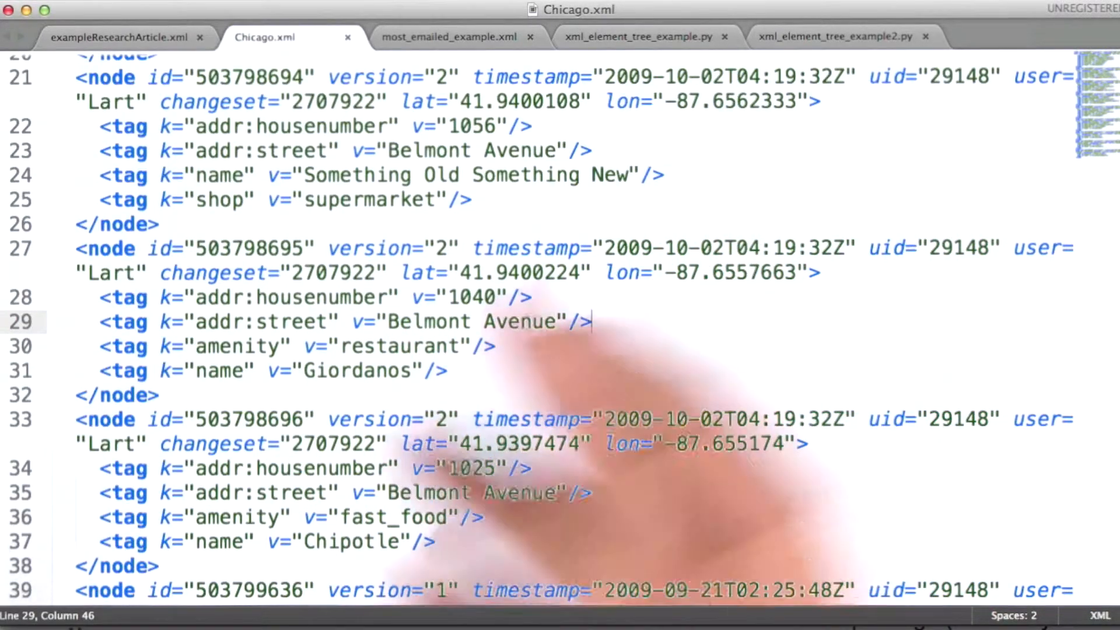
- Review xml_element_tree_example.py, then switch to the exampleResearchArticle.xml tab it parses
{"action": "left_click", "coordinate": [643, 36]}
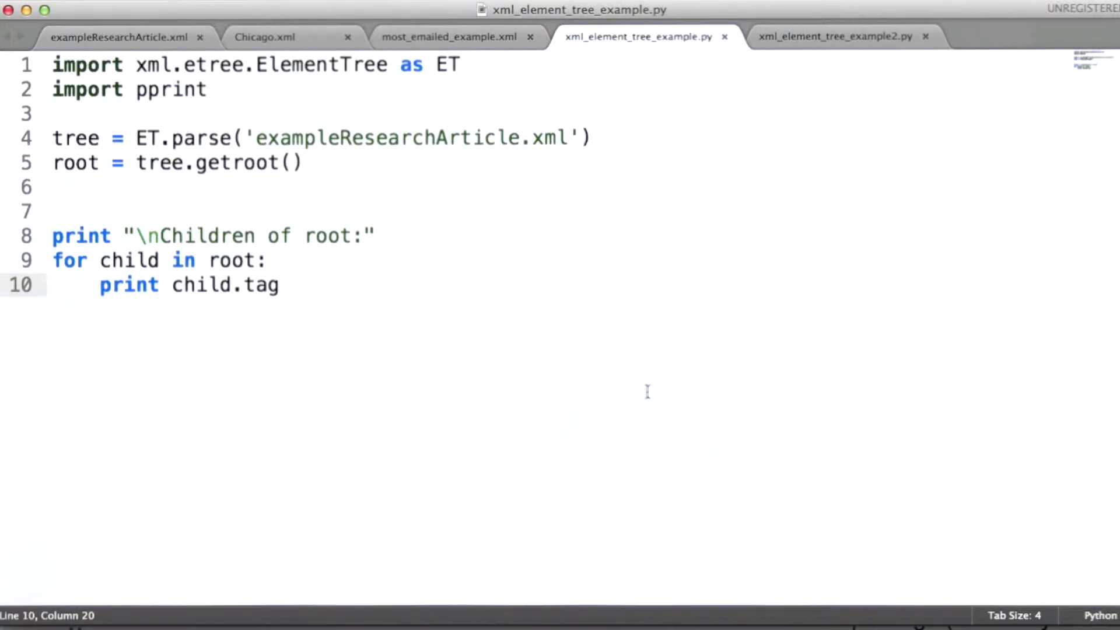
{"action": "left_click", "coordinate": [116, 37]}
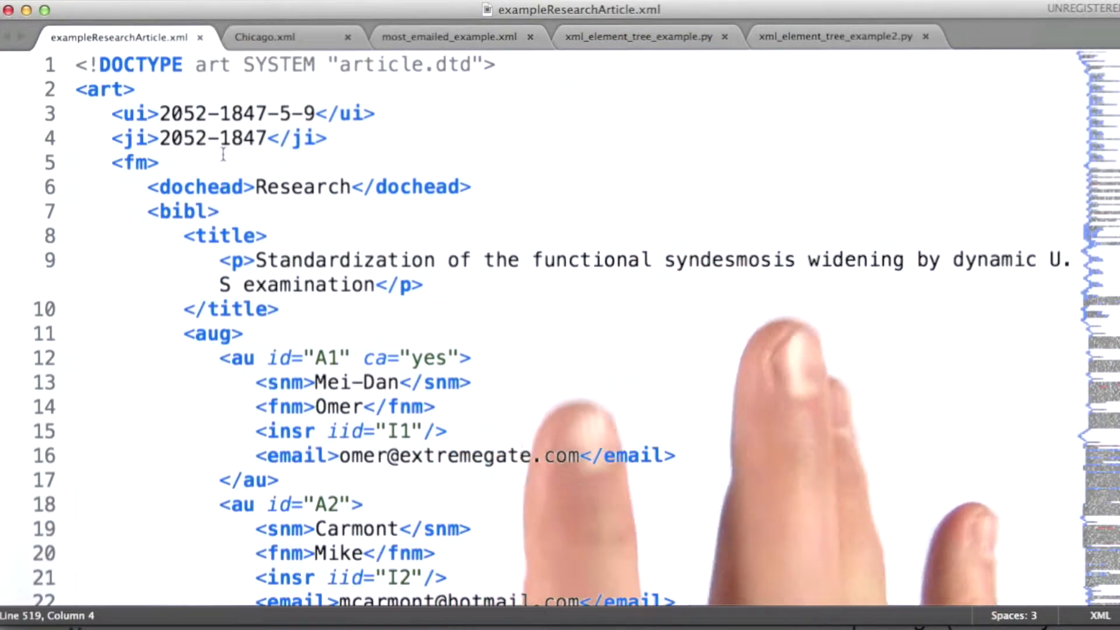